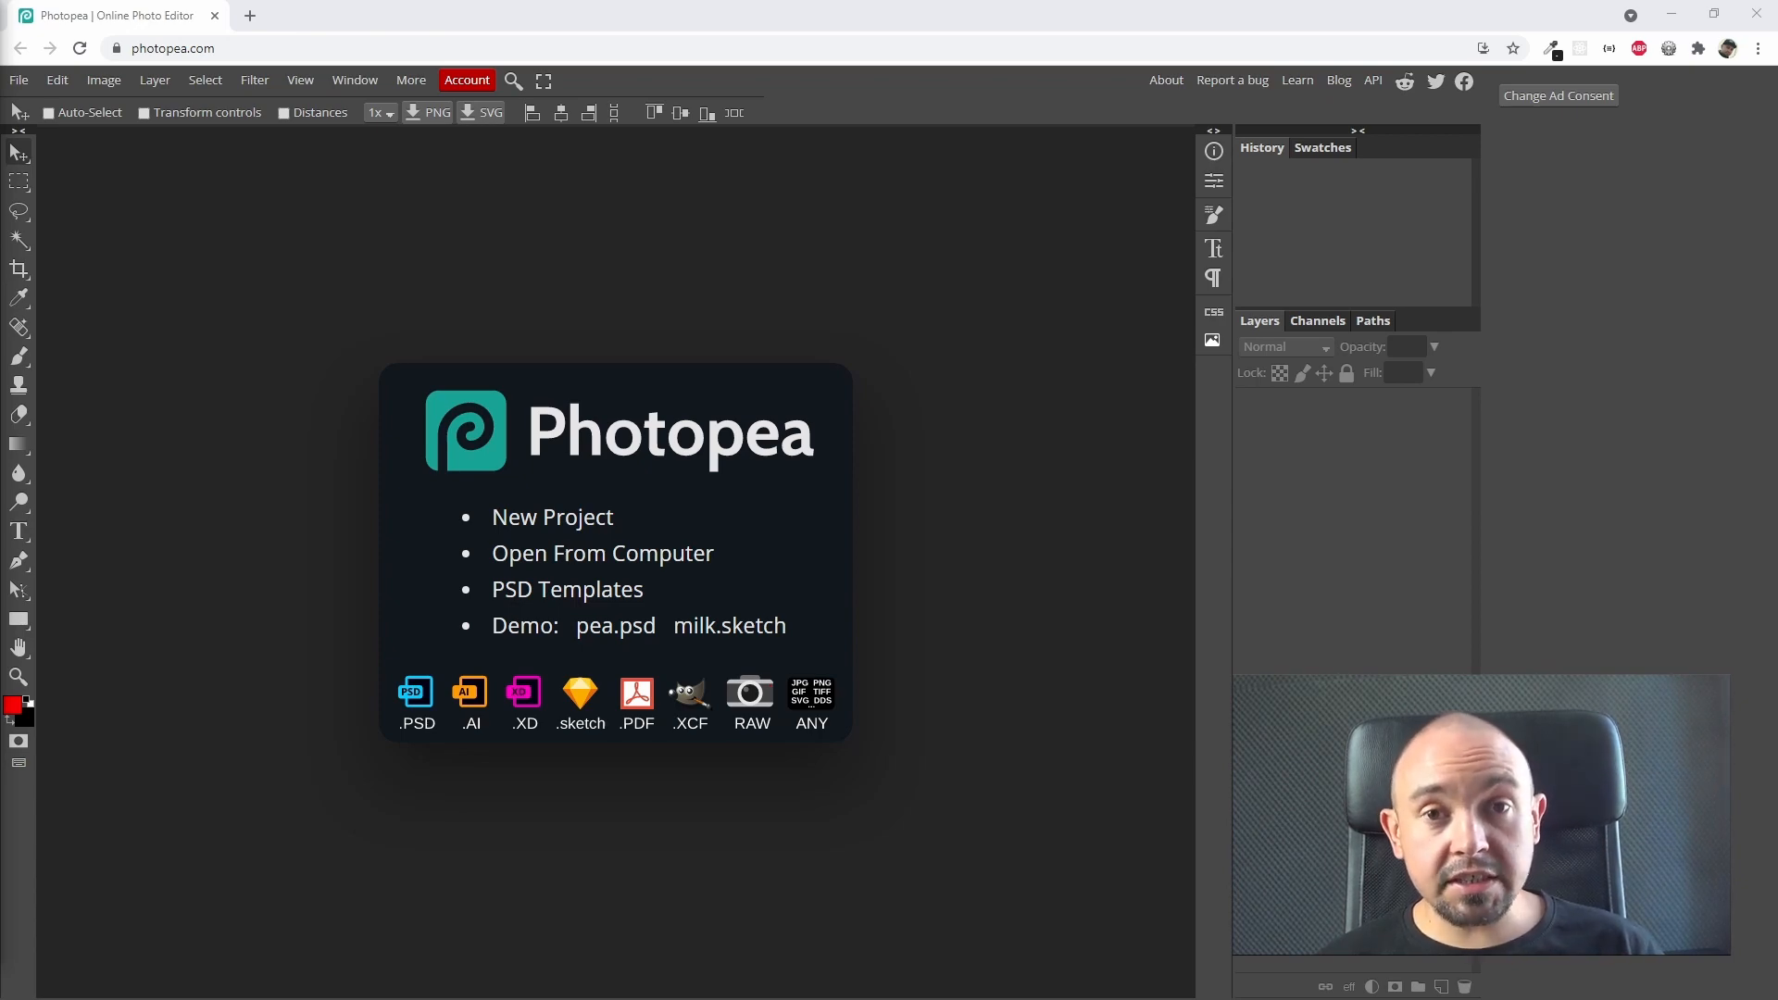
- Leave Photopea and start a new blank Logo design in Canva
{"action": "left_click", "coordinate": [340, 14]}
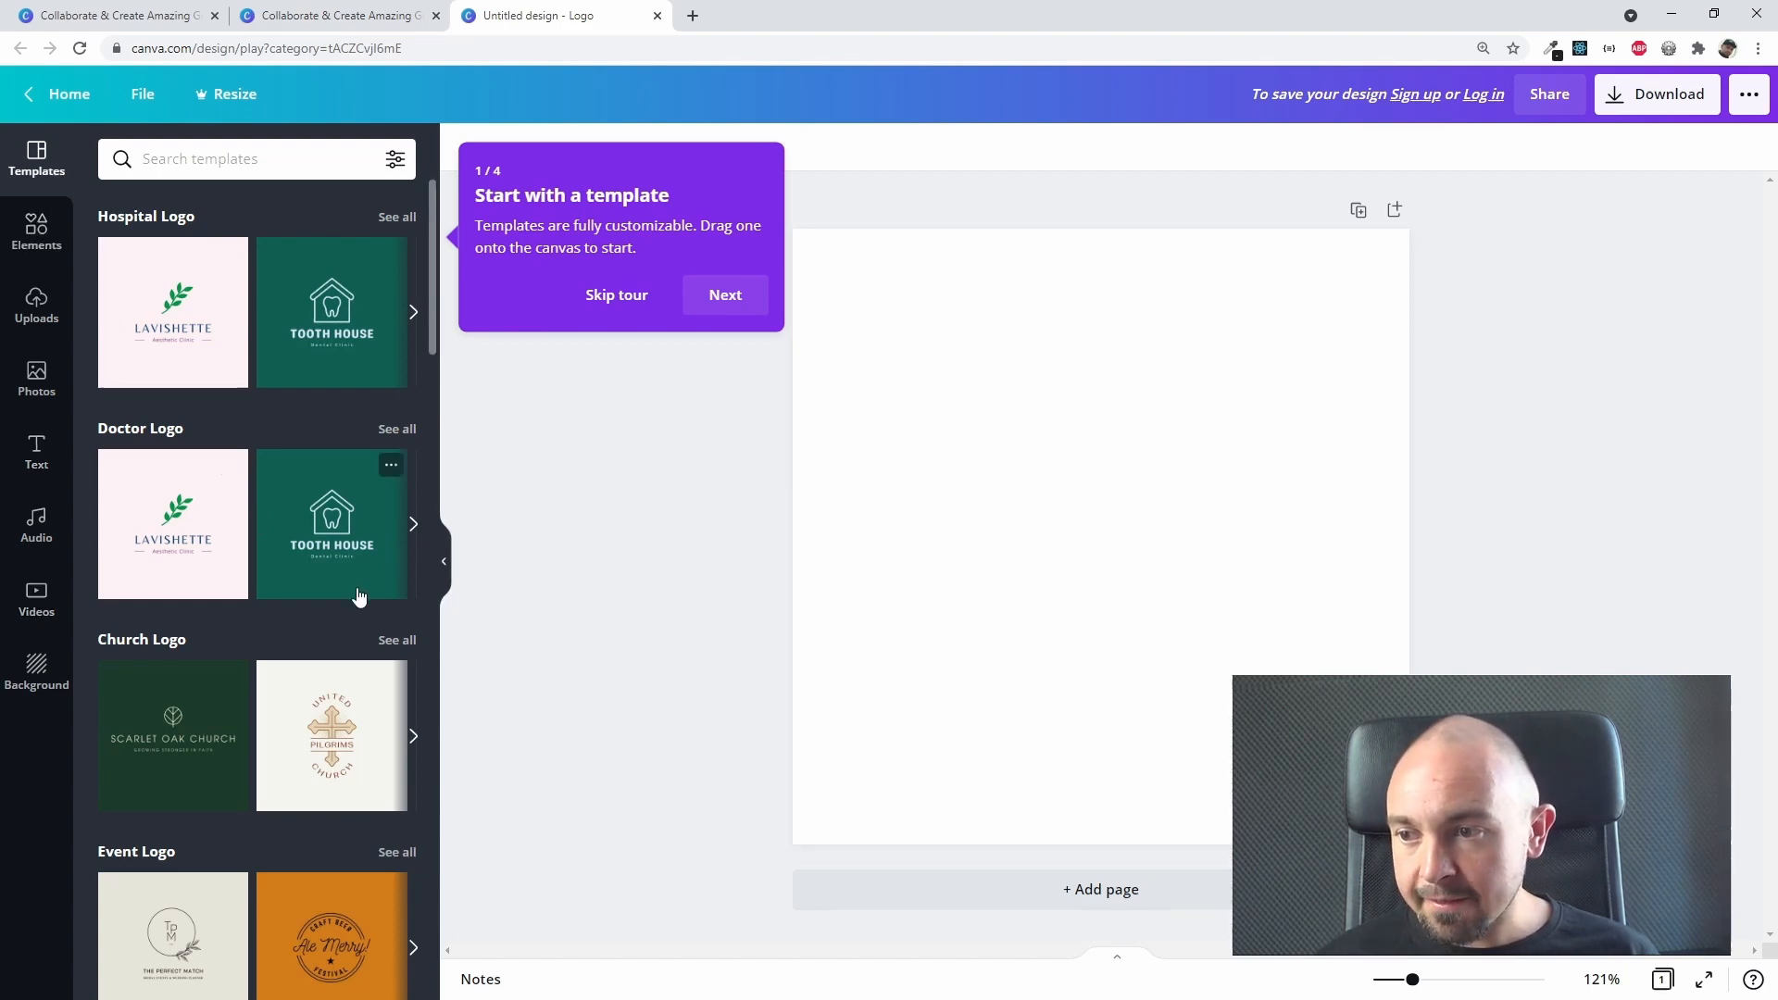
- Apply the Tooth House dental logo template and dismiss the guided tour
{"action": "left_click", "coordinate": [330, 522]}
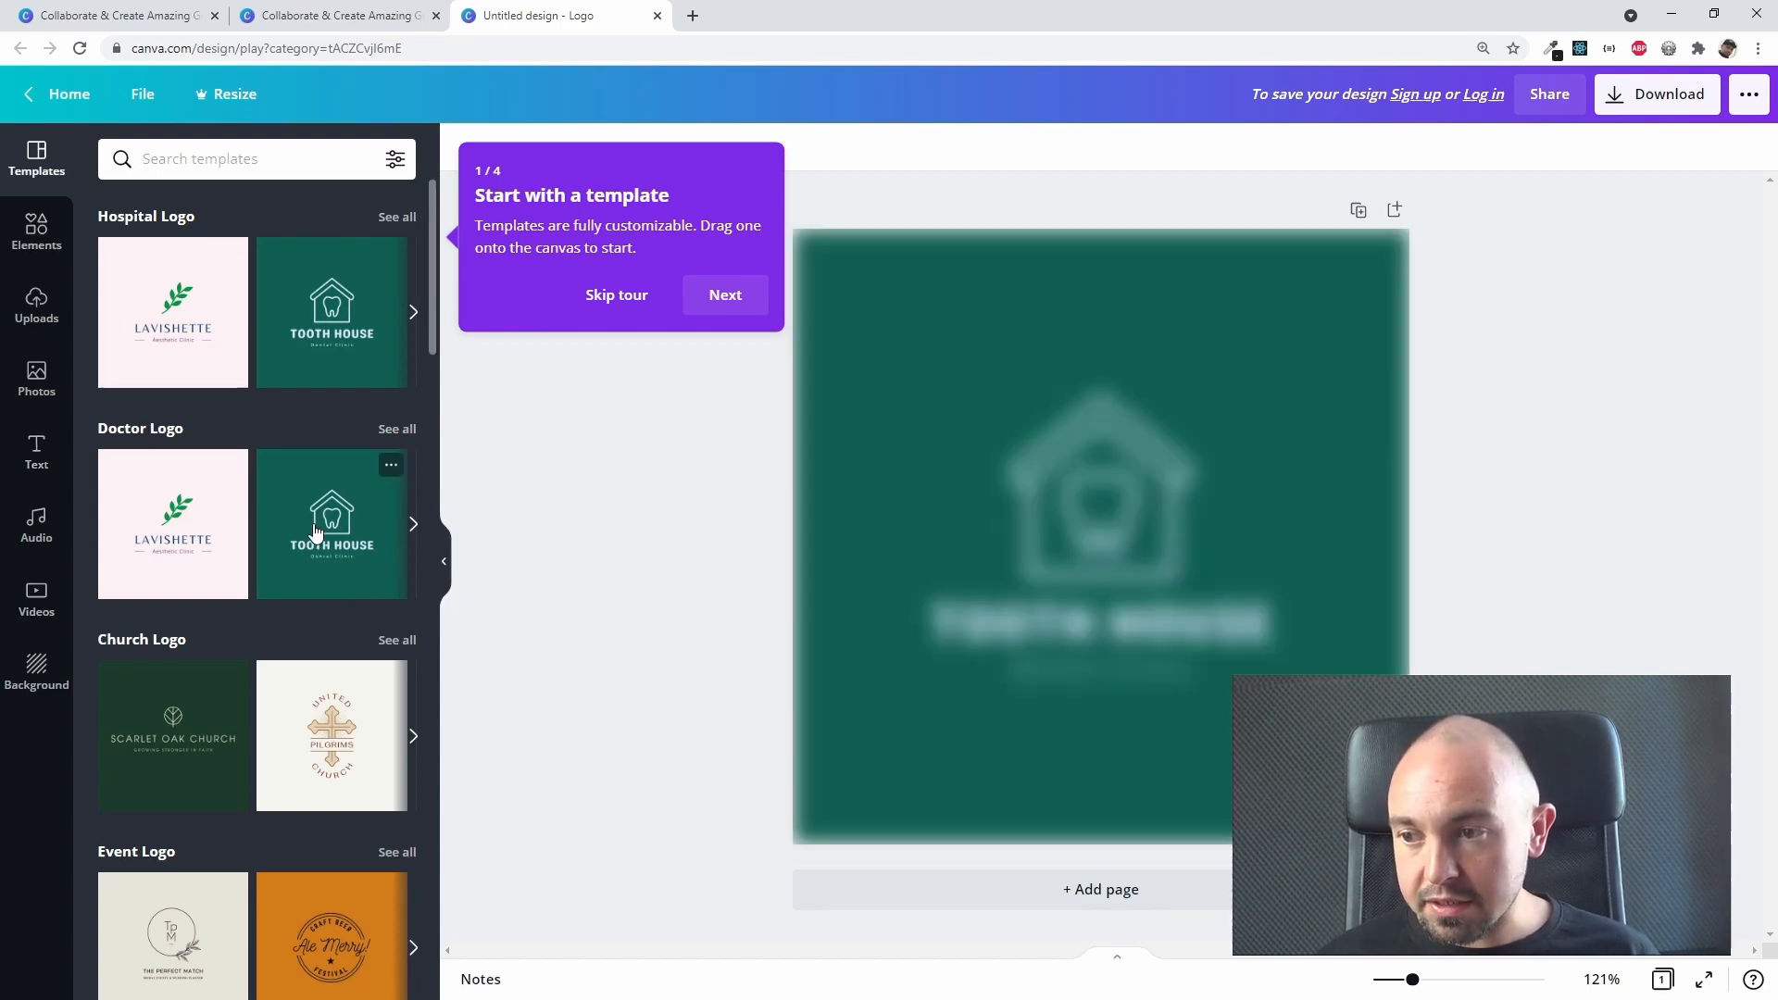
{"action": "left_click", "coordinate": [724, 294]}
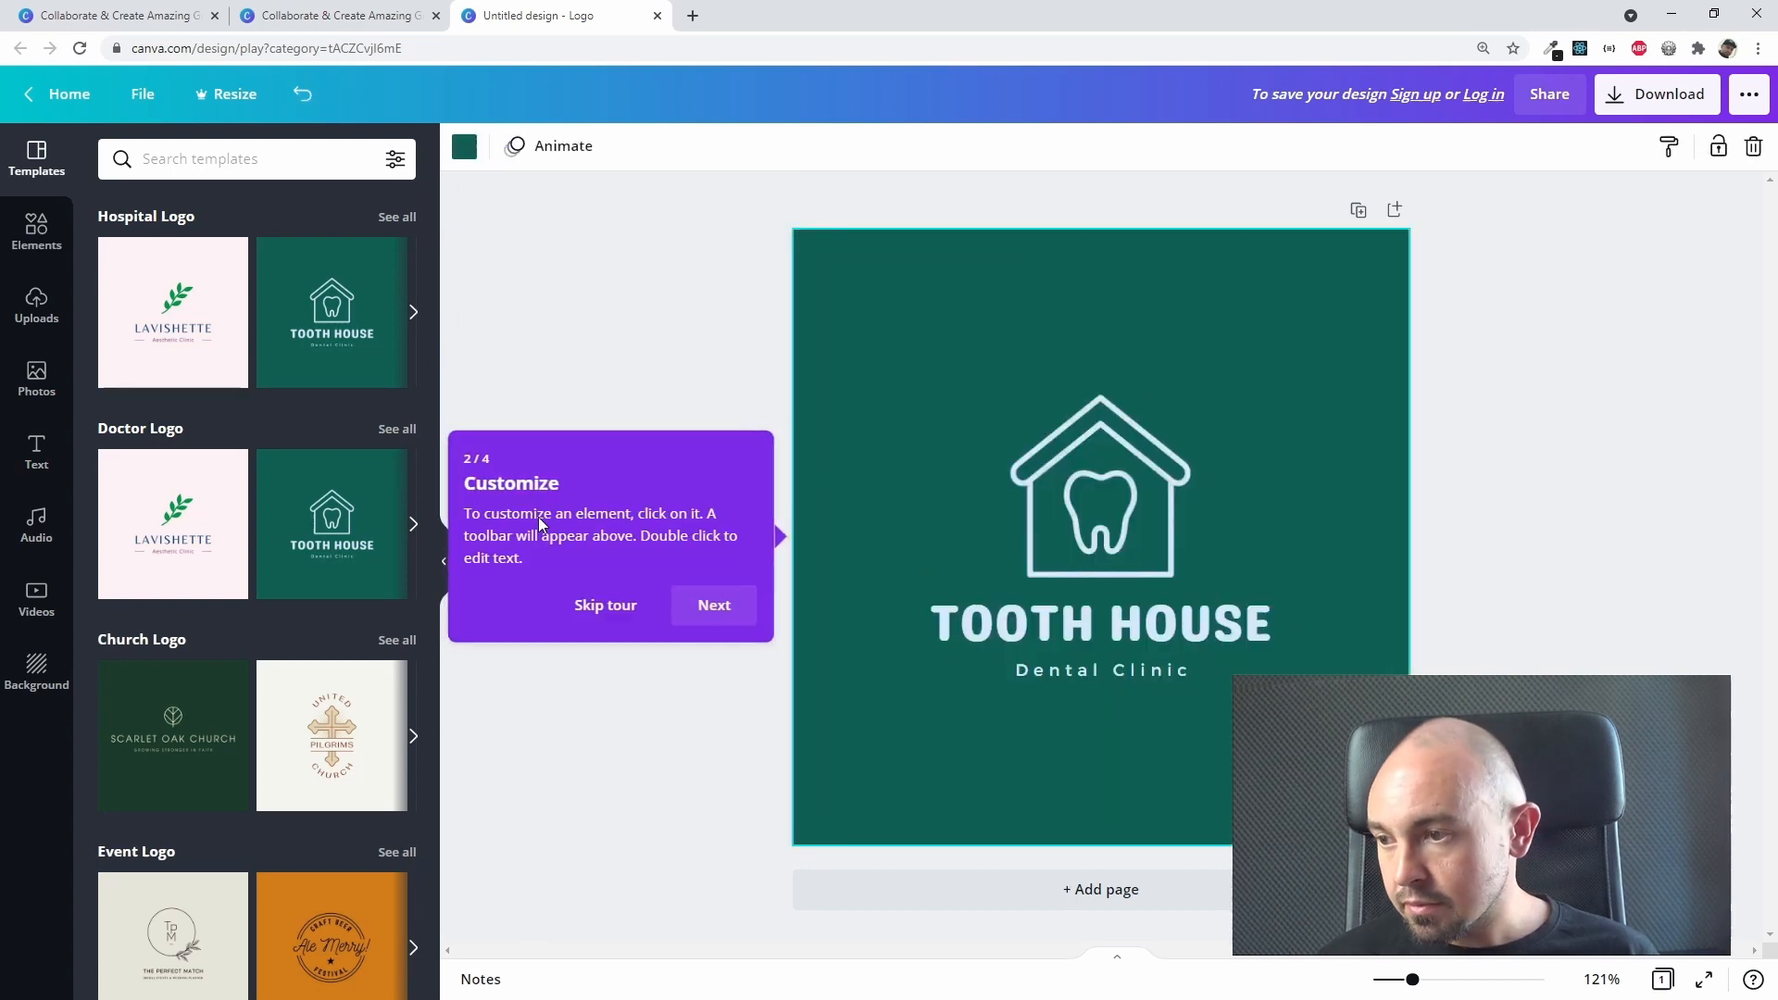
{"action": "left_click", "coordinate": [1099, 499]}
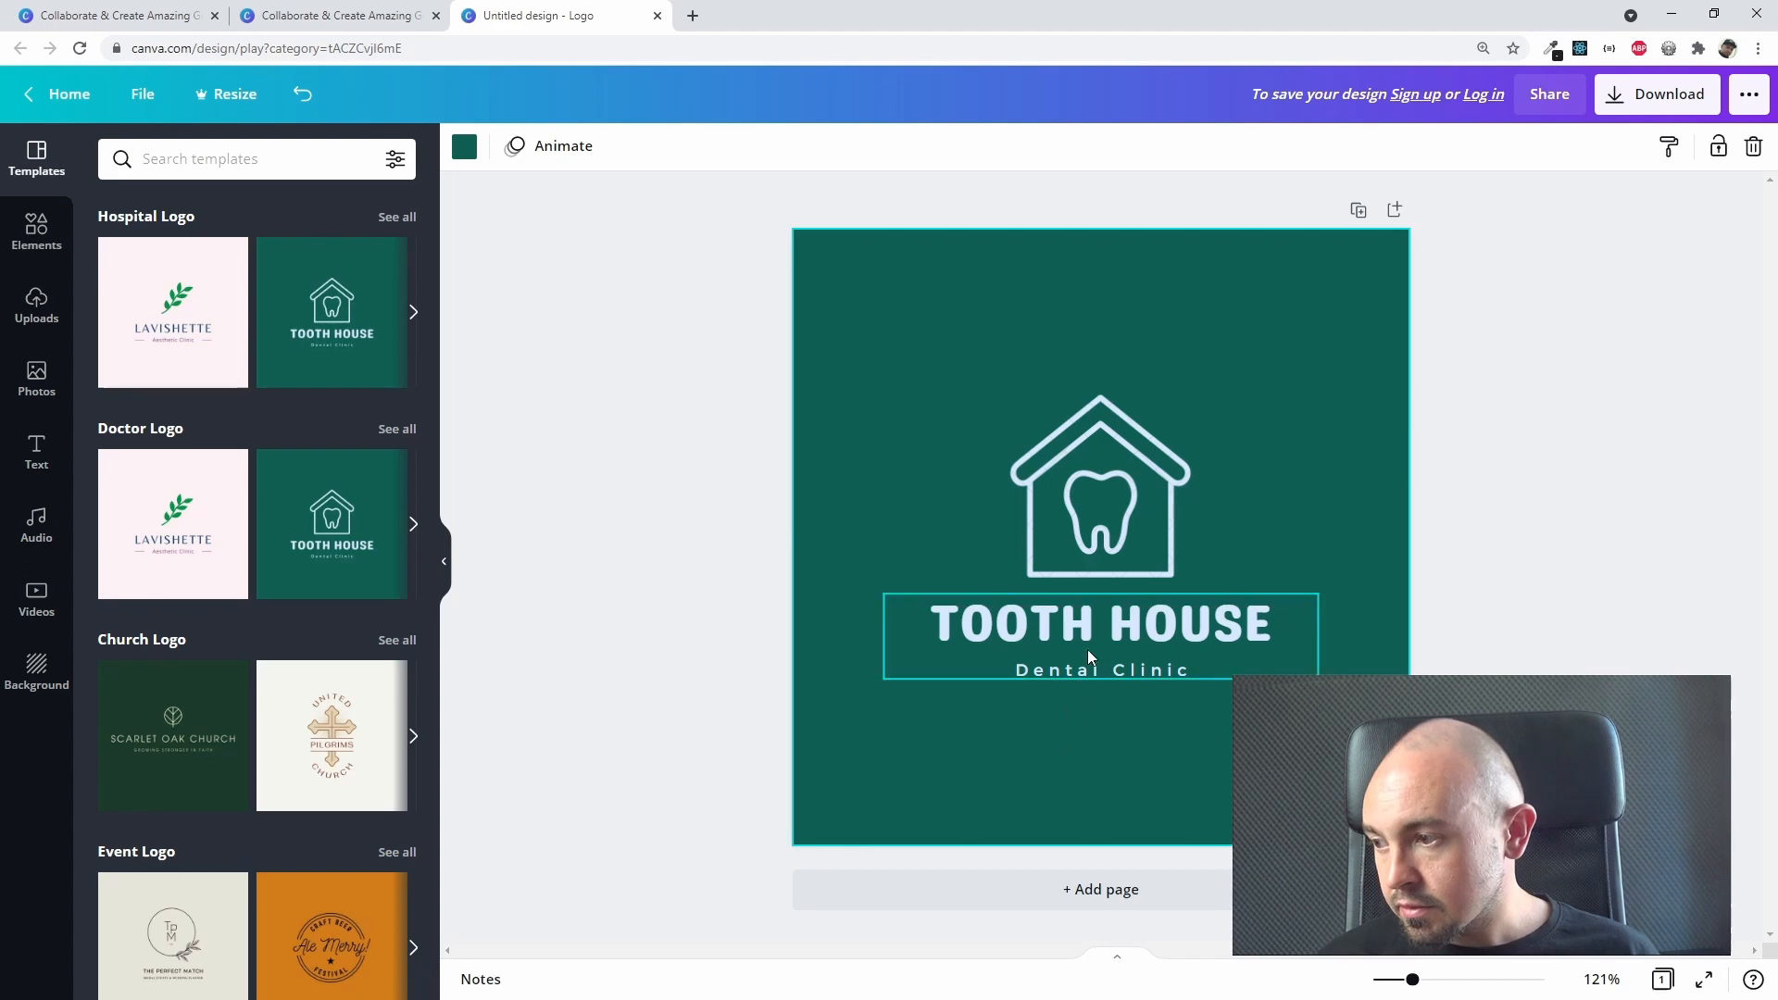
- Retype the TOOTH HOUSE title text as 'AASD FGB'
{"action": "double_click", "coordinate": [1097, 622]}
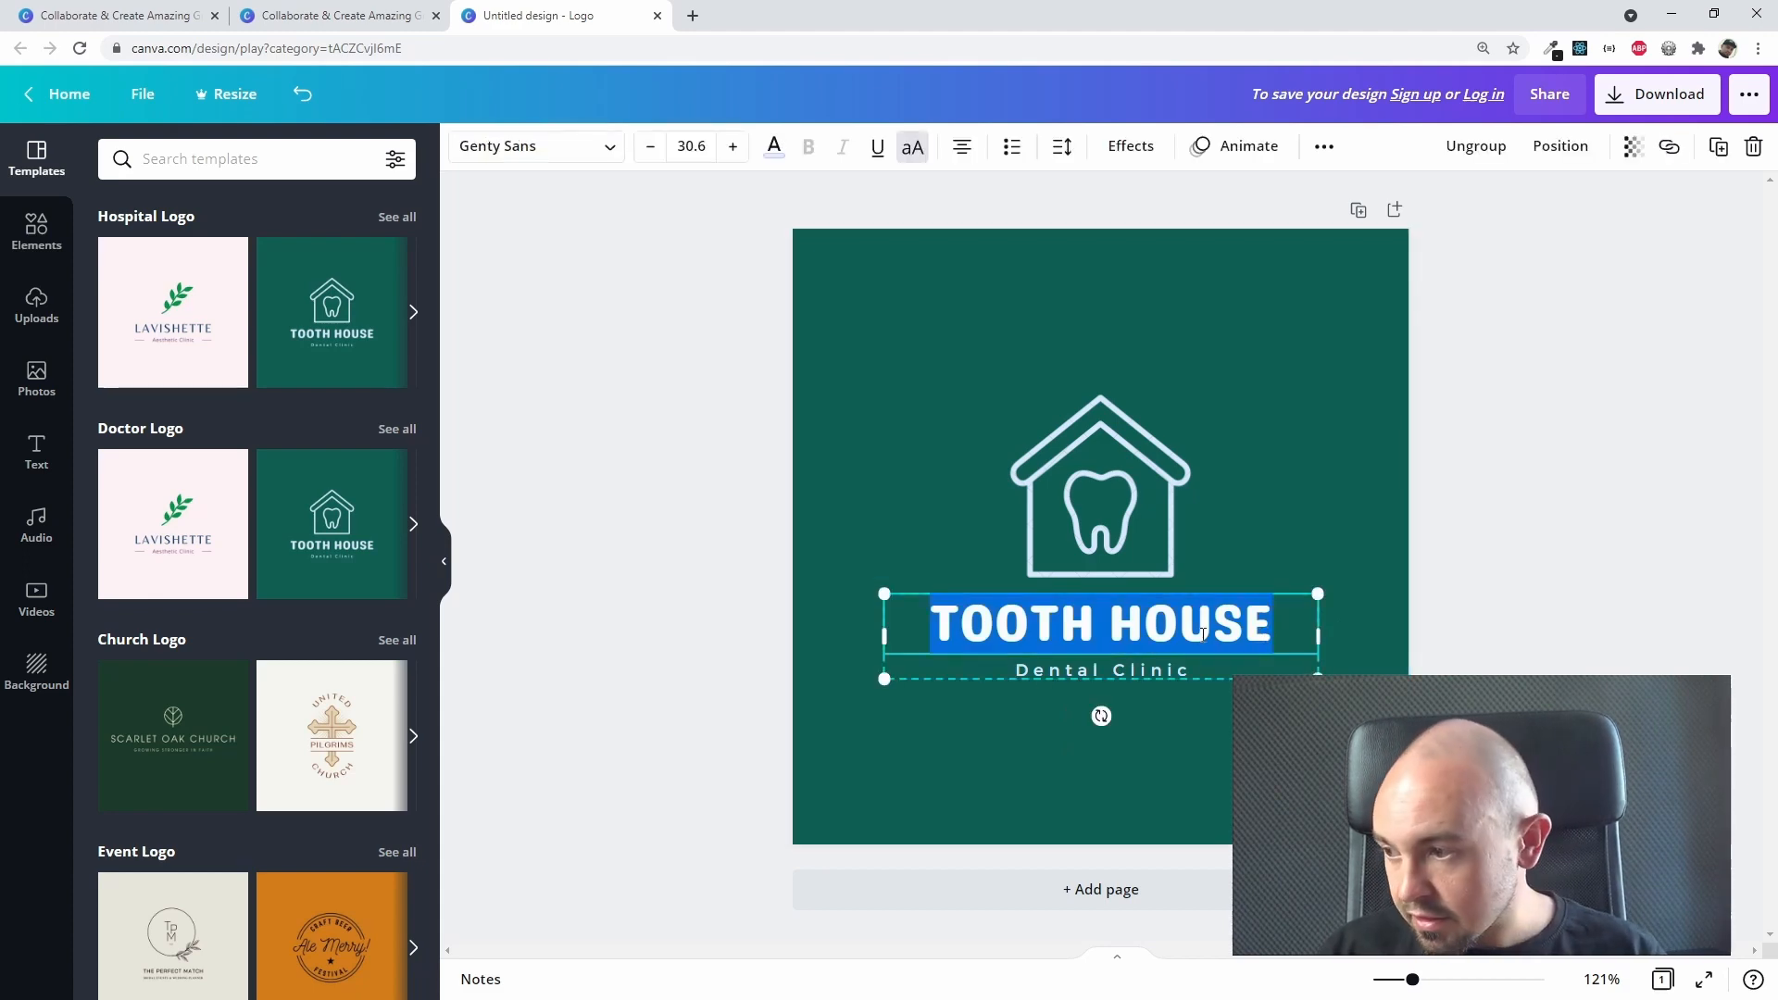
{"action": "type", "text": "AASD FGB"}
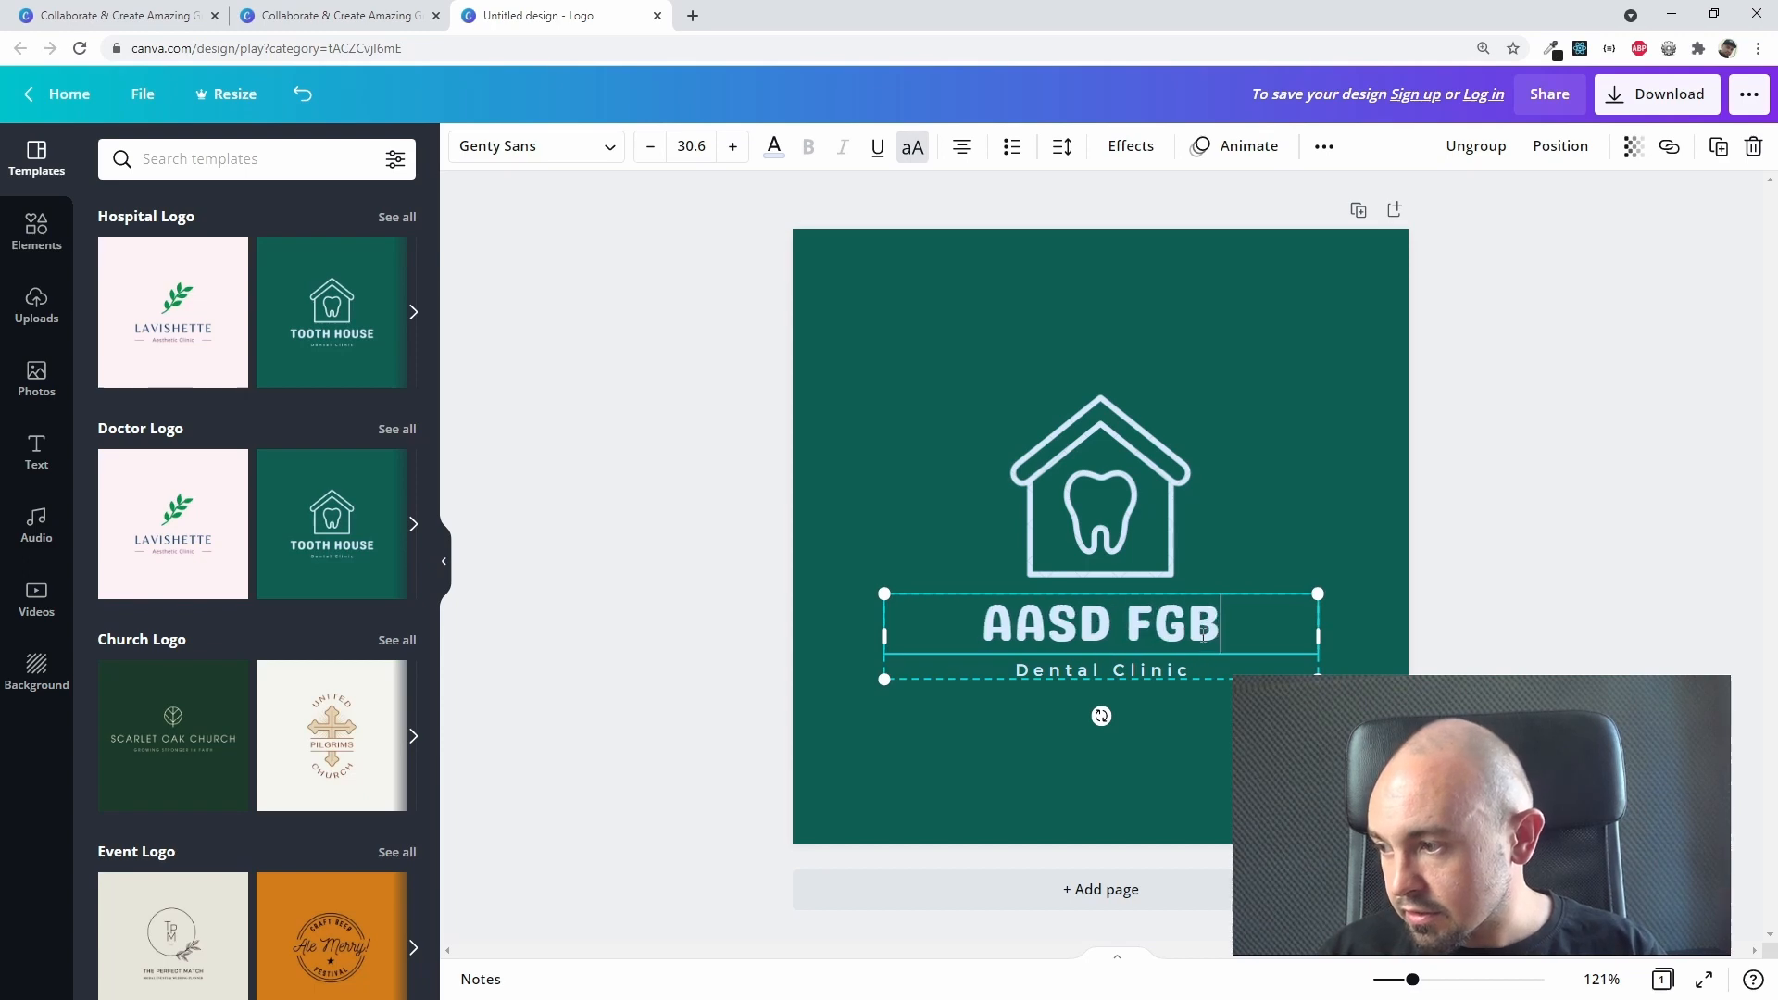
{"action": "left_click", "coordinate": [1550, 465]}
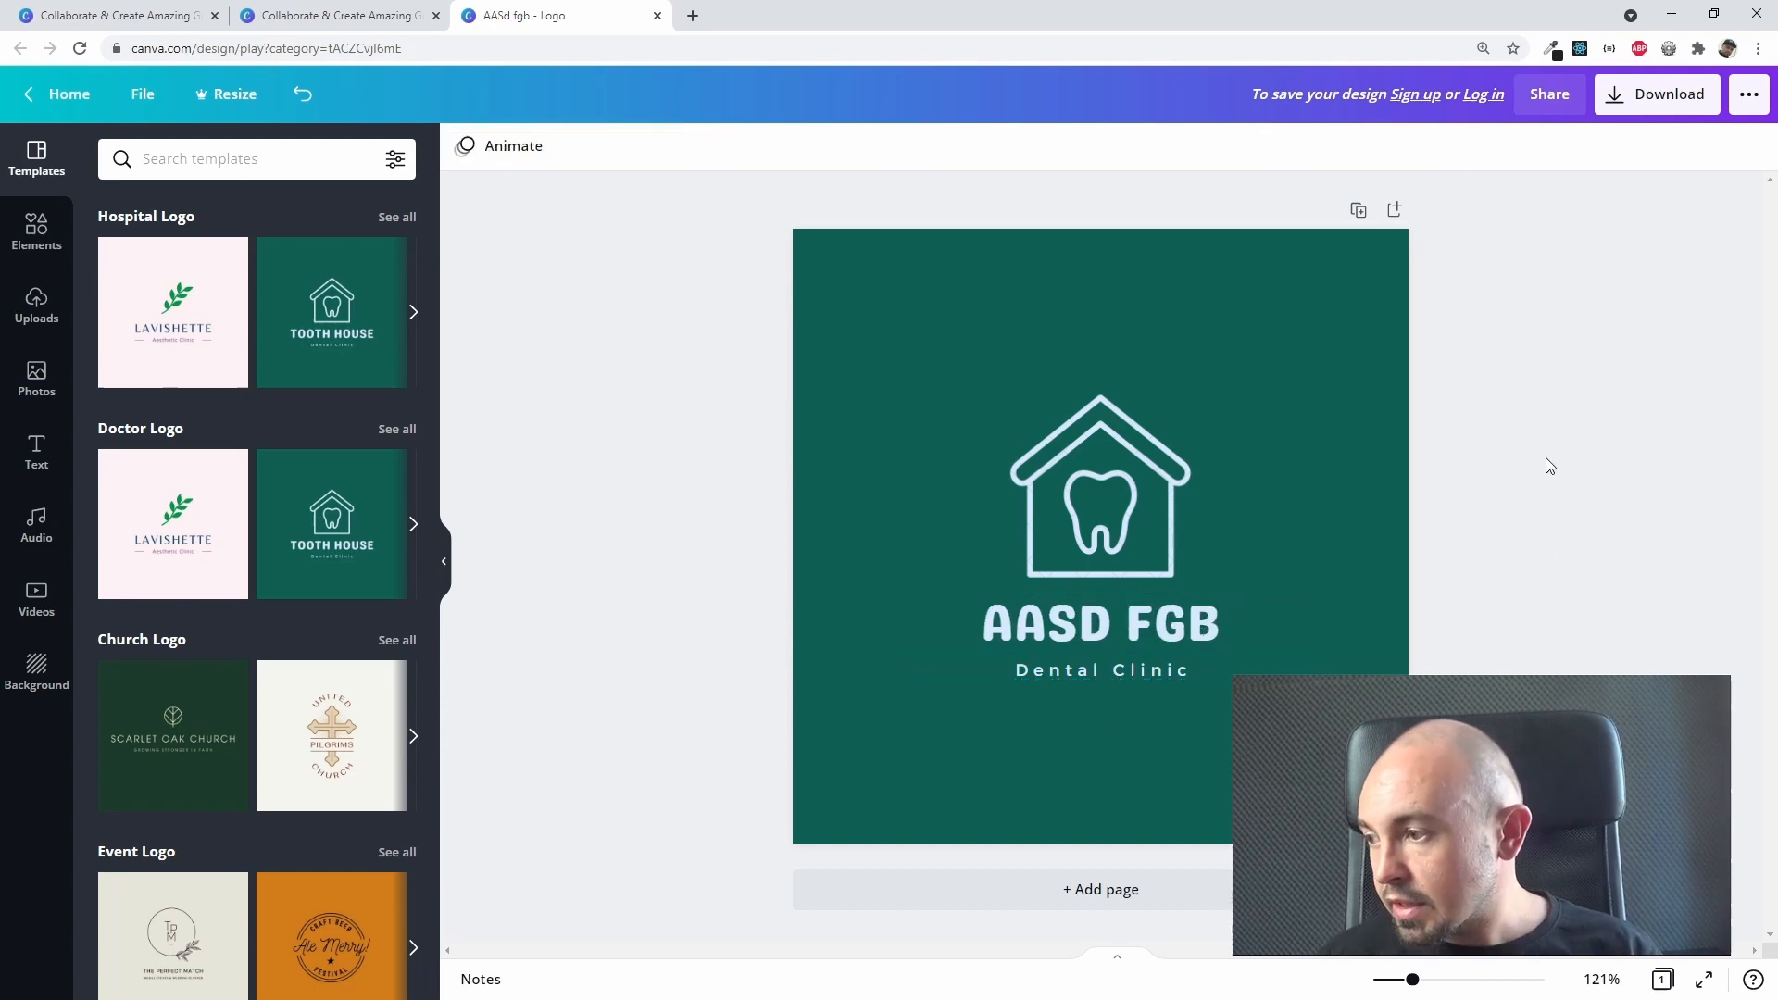
- Scroll through the remaining logo template categories in the Templates panel
{"action": "scroll", "scroll_direction": "down", "scroll_amount": 3}
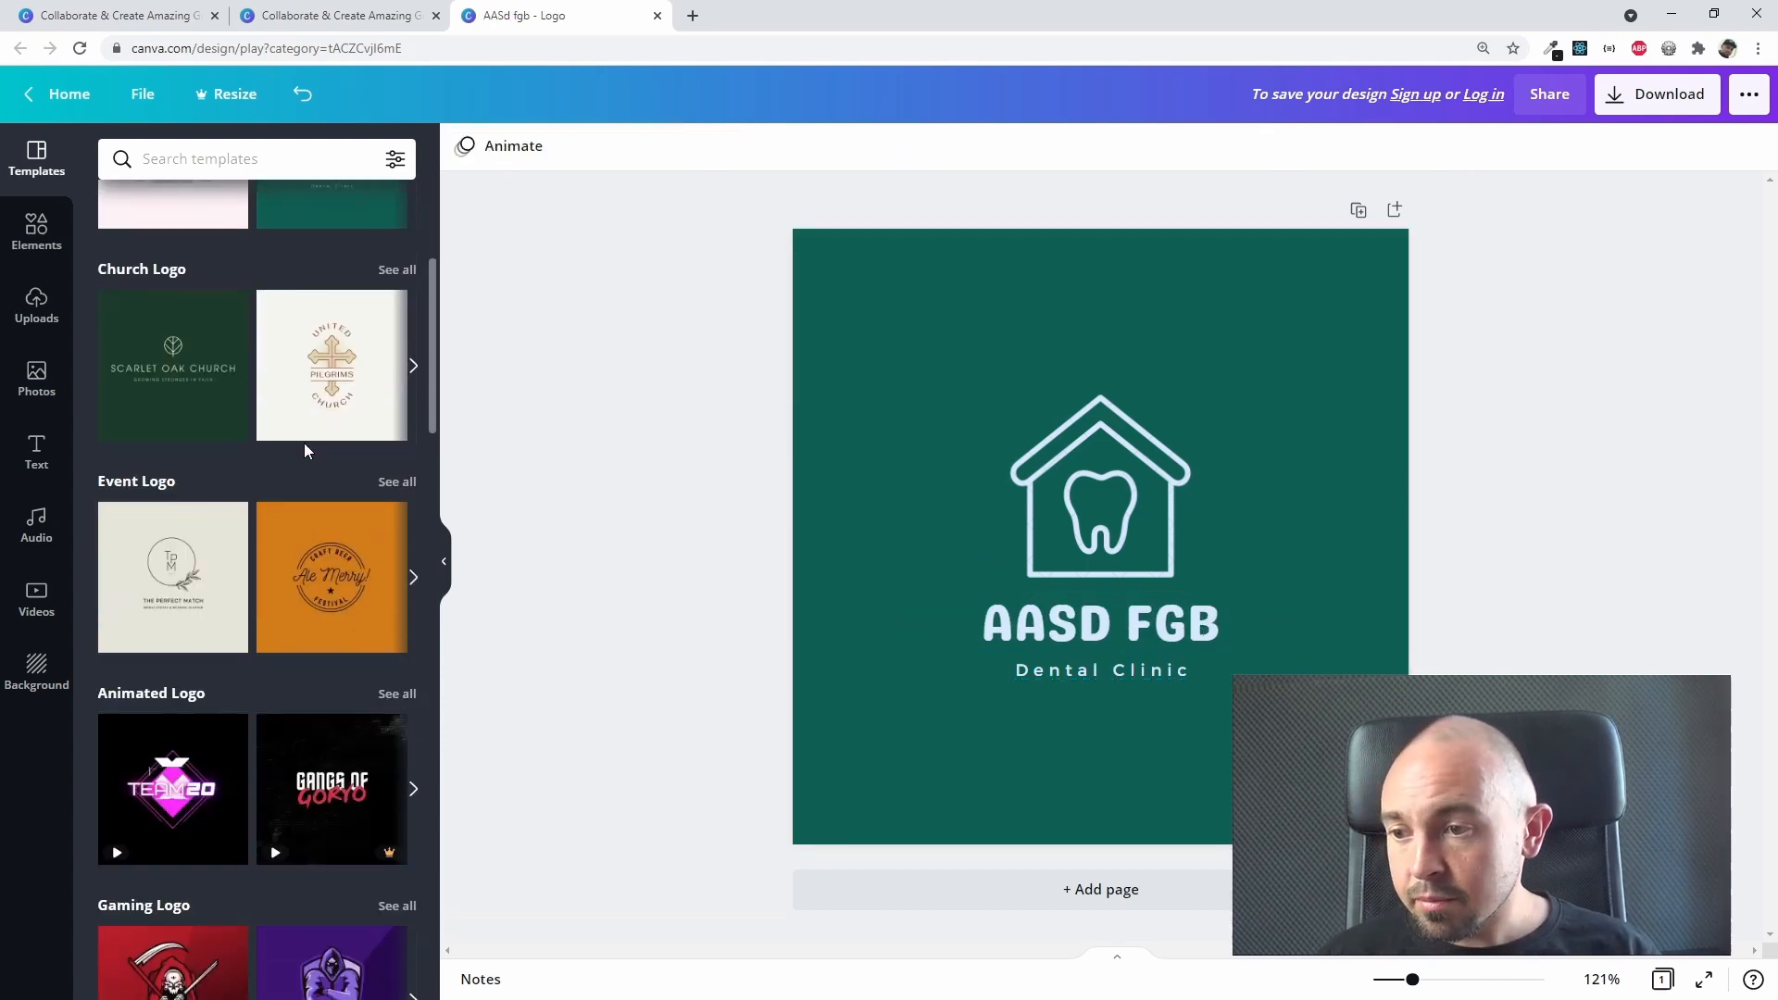
{"action": "scroll", "scroll_direction": "down", "scroll_amount": 3}
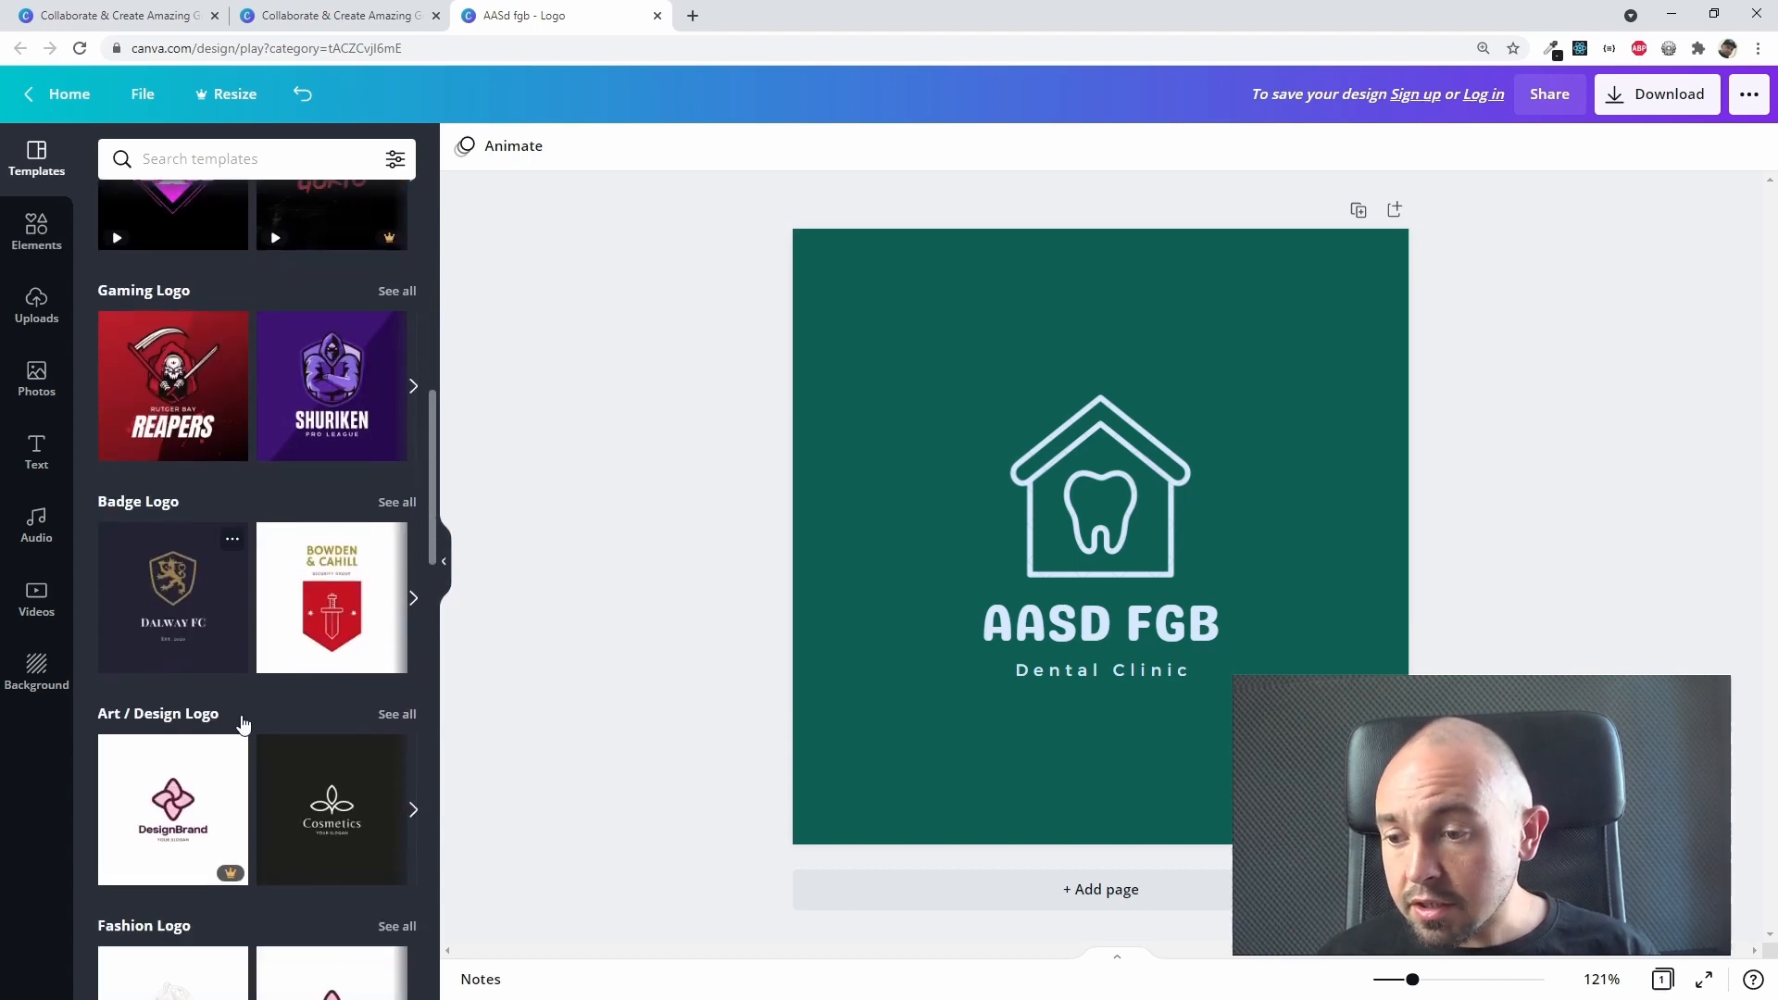
{"action": "scroll", "scroll_direction": "down", "scroll_amount": 3}
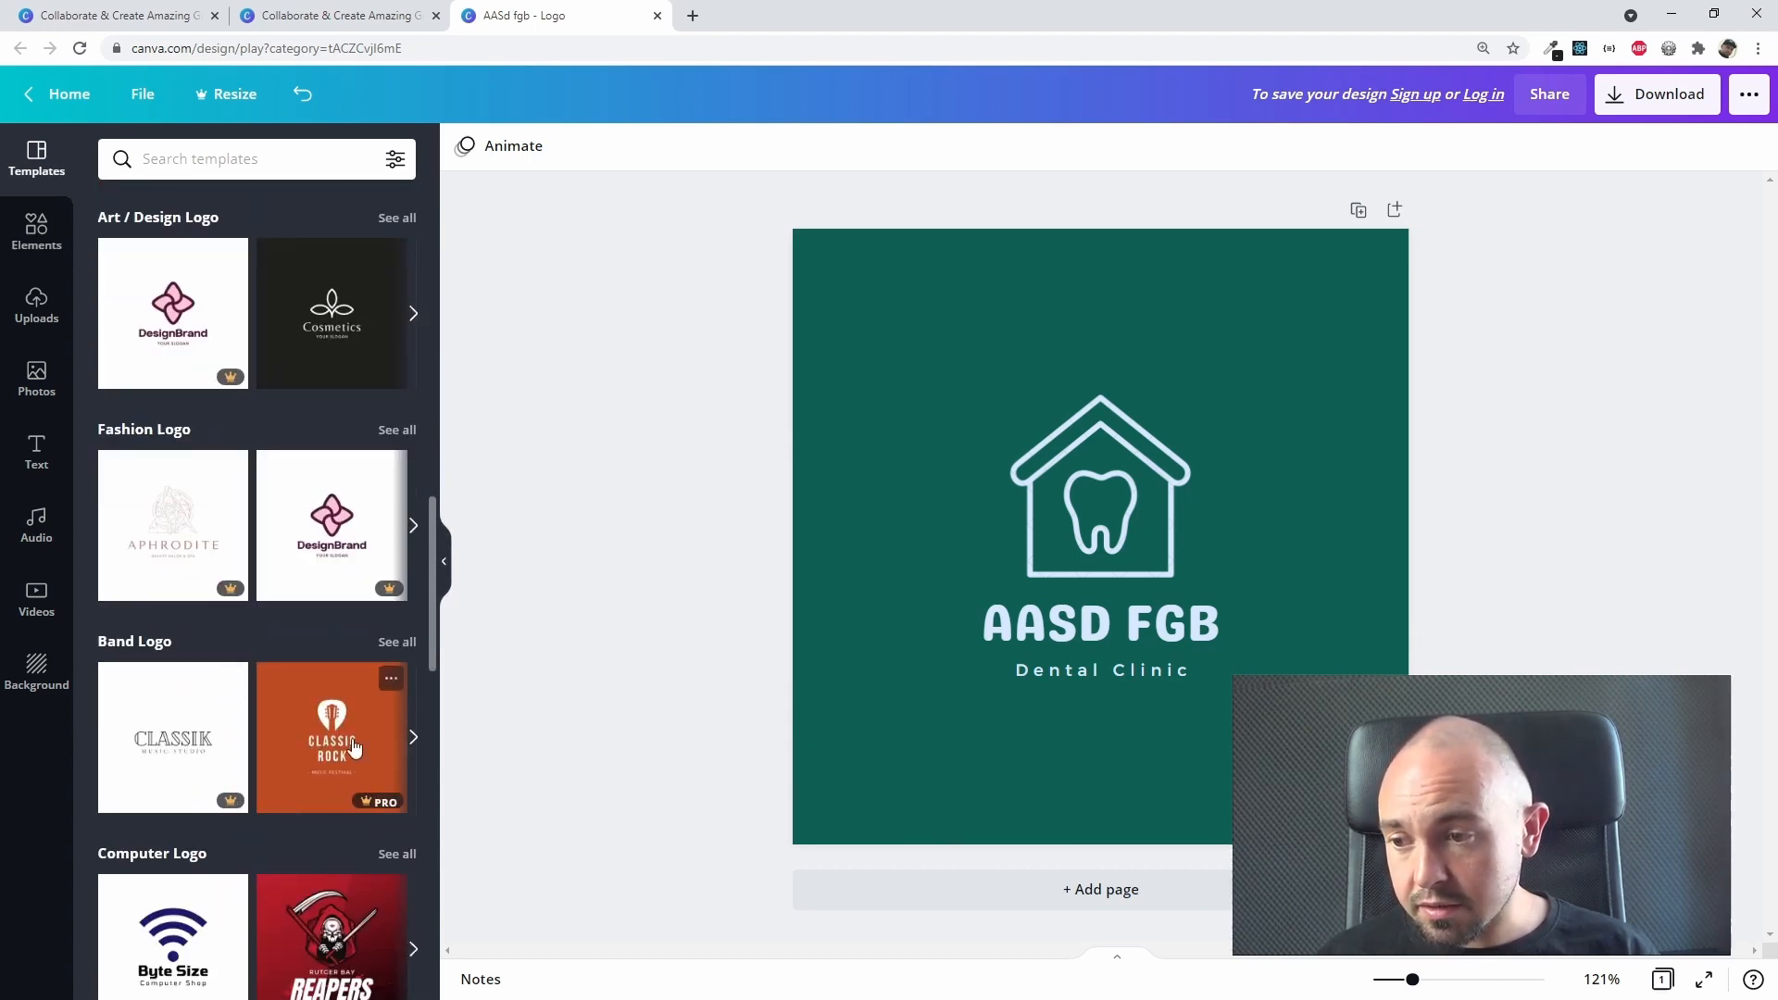
{"action": "scroll", "scroll_direction": "down", "scroll_amount": 3}
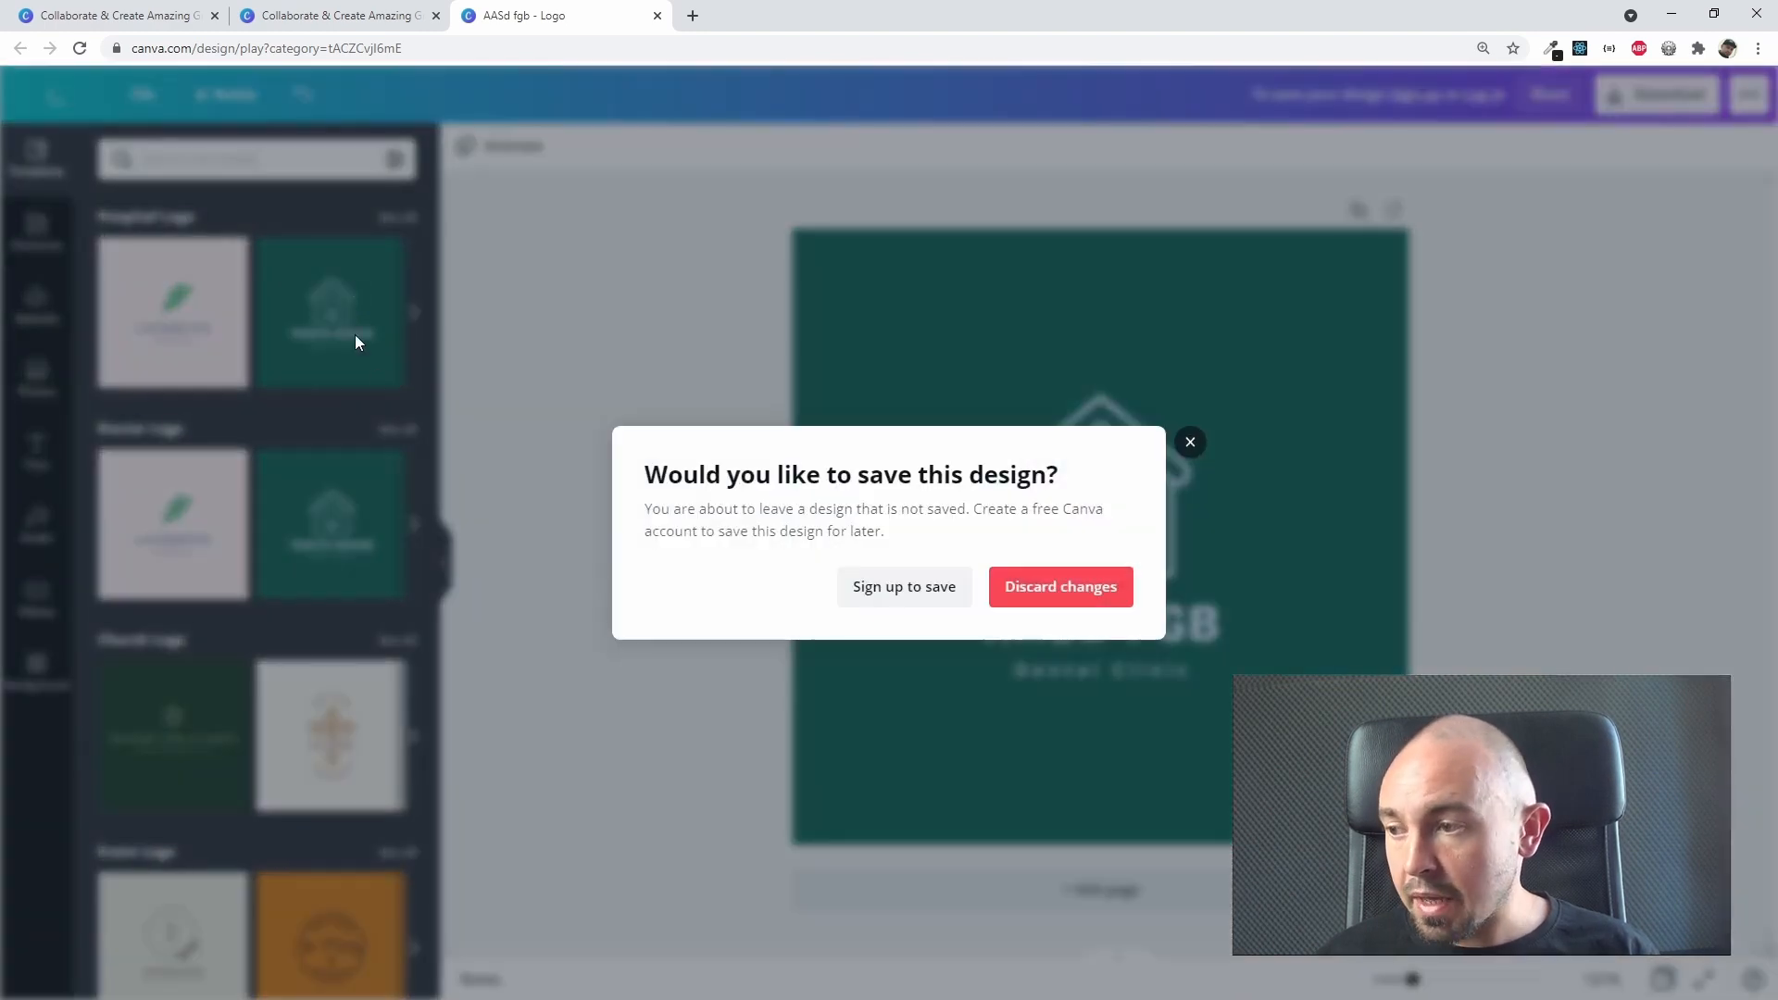
- Discard the unsaved logo design and start a new blank Poster design
{"action": "left_click", "coordinate": [1059, 586]}
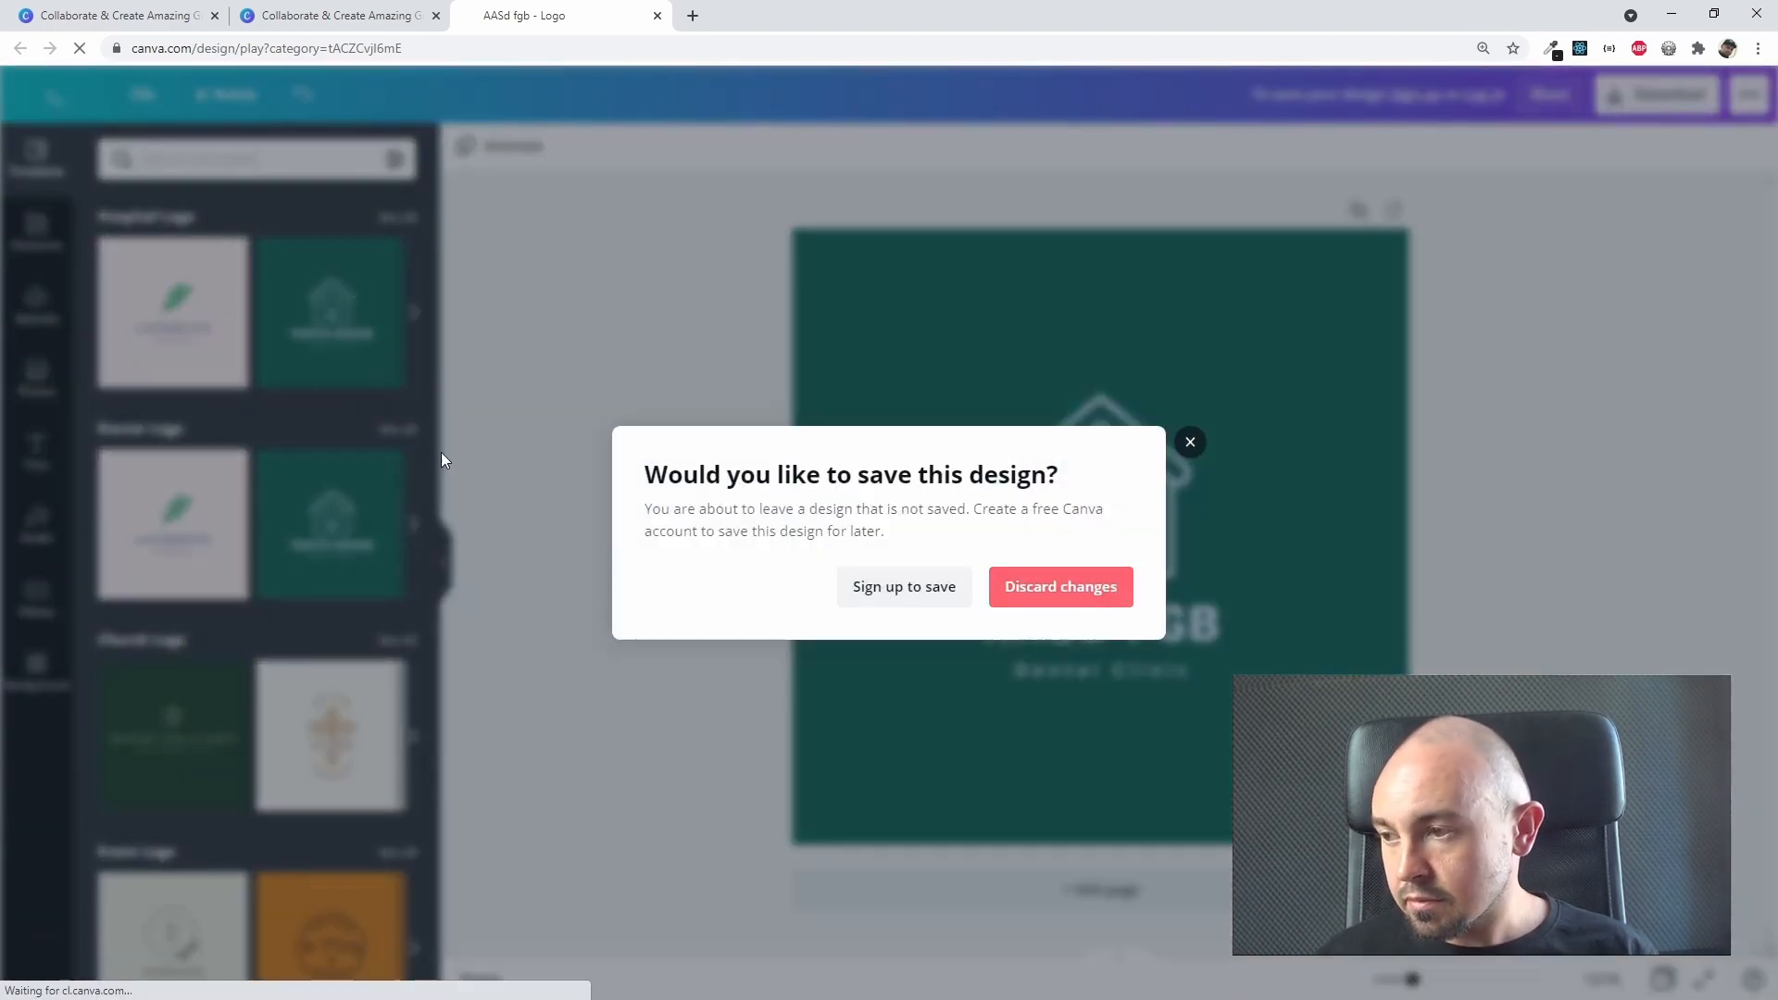
{"action": "left_click", "coordinate": [1060, 586]}
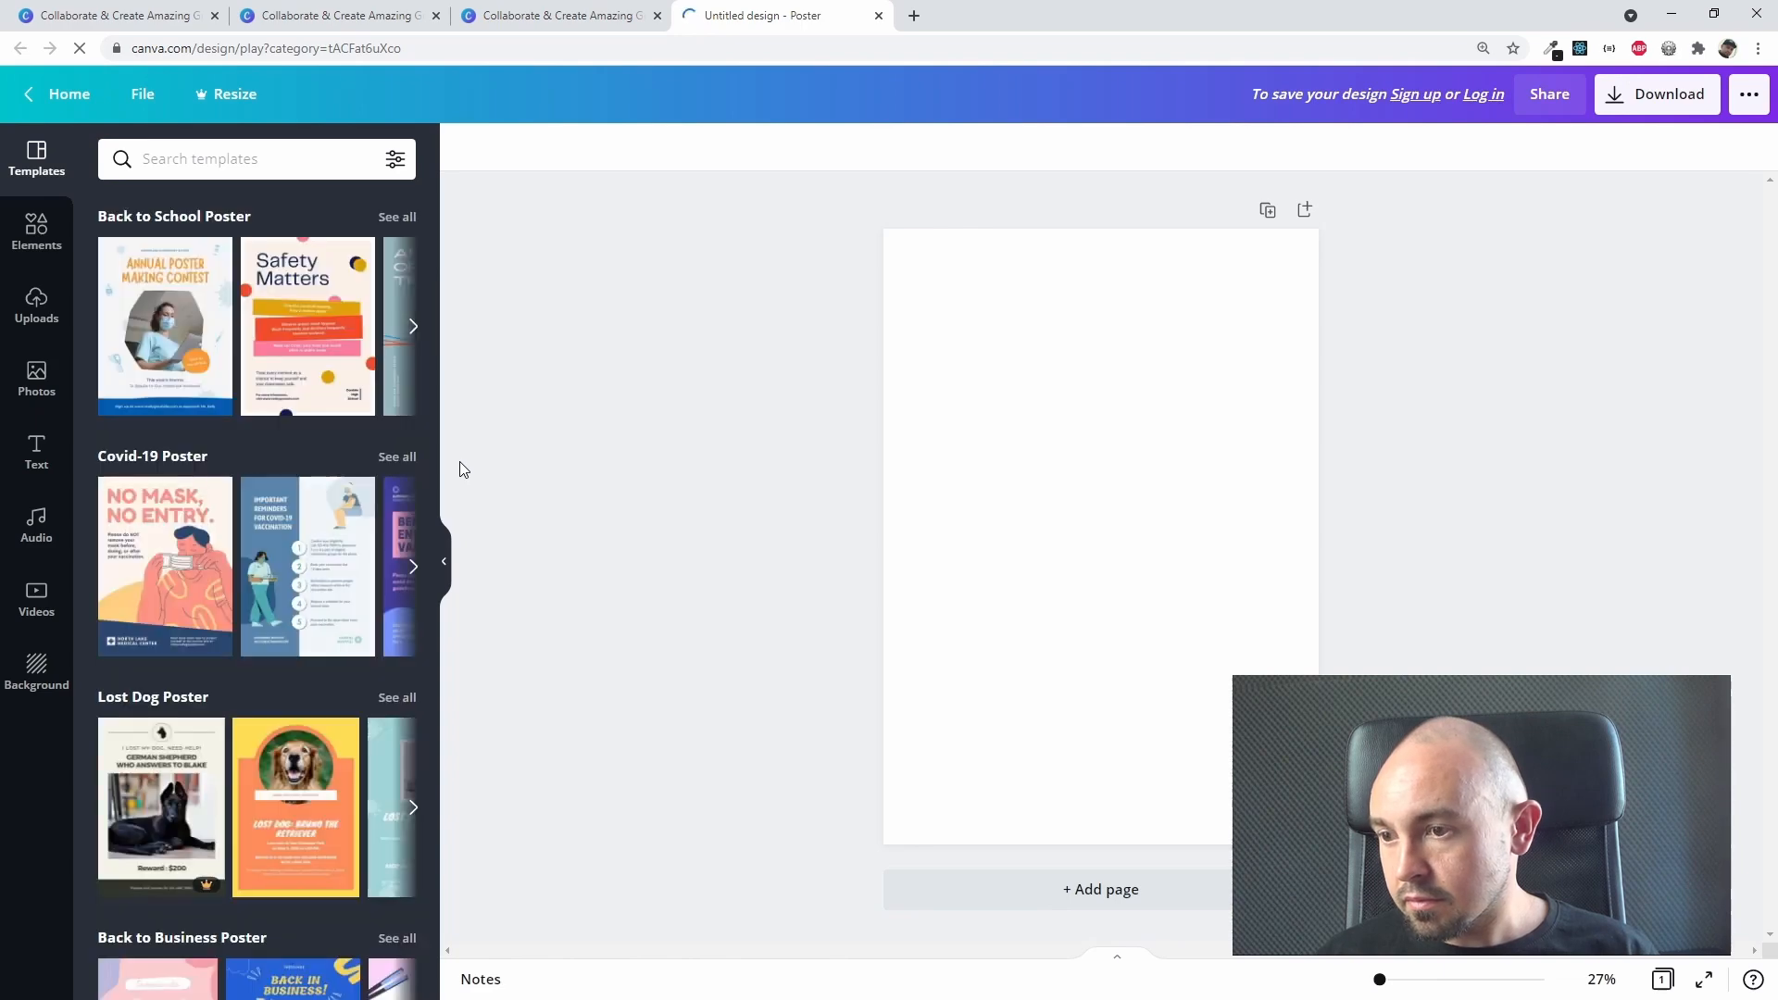
- Apply the blue Back in Business salon template and select its illustrated woman
{"action": "scroll", "scroll_direction": "down", "scroll_amount": 3}
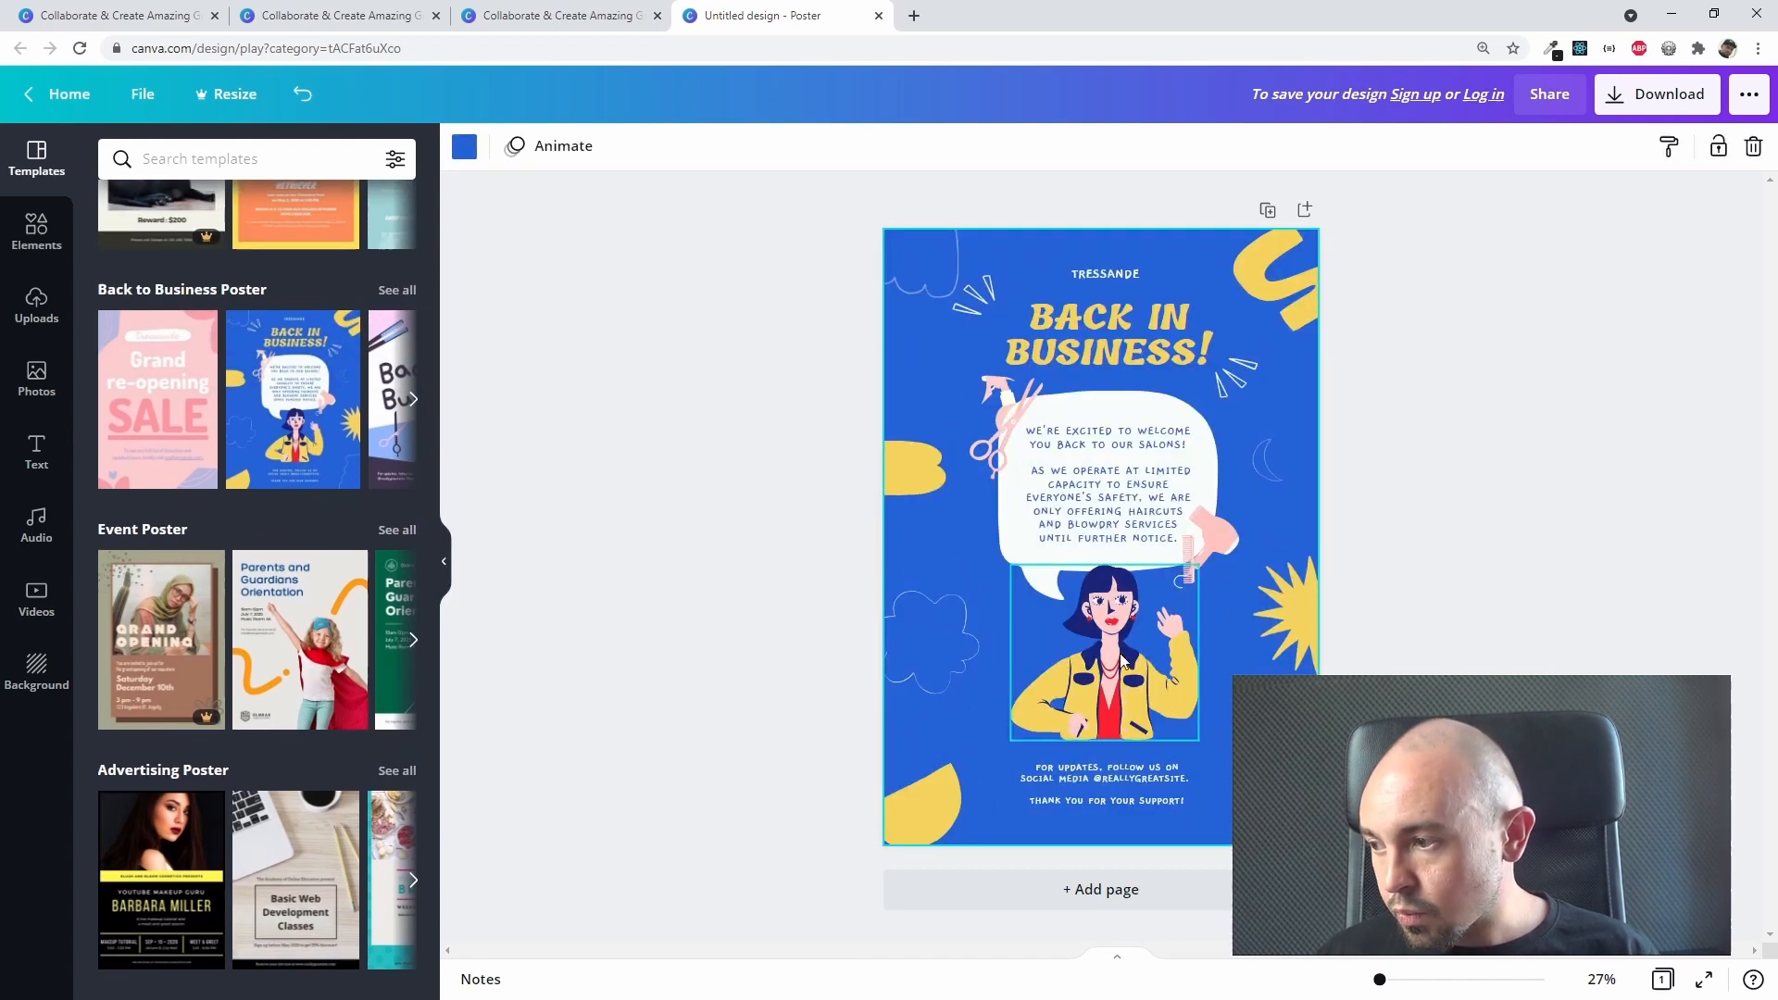
{"action": "left_click", "coordinate": [1083, 646]}
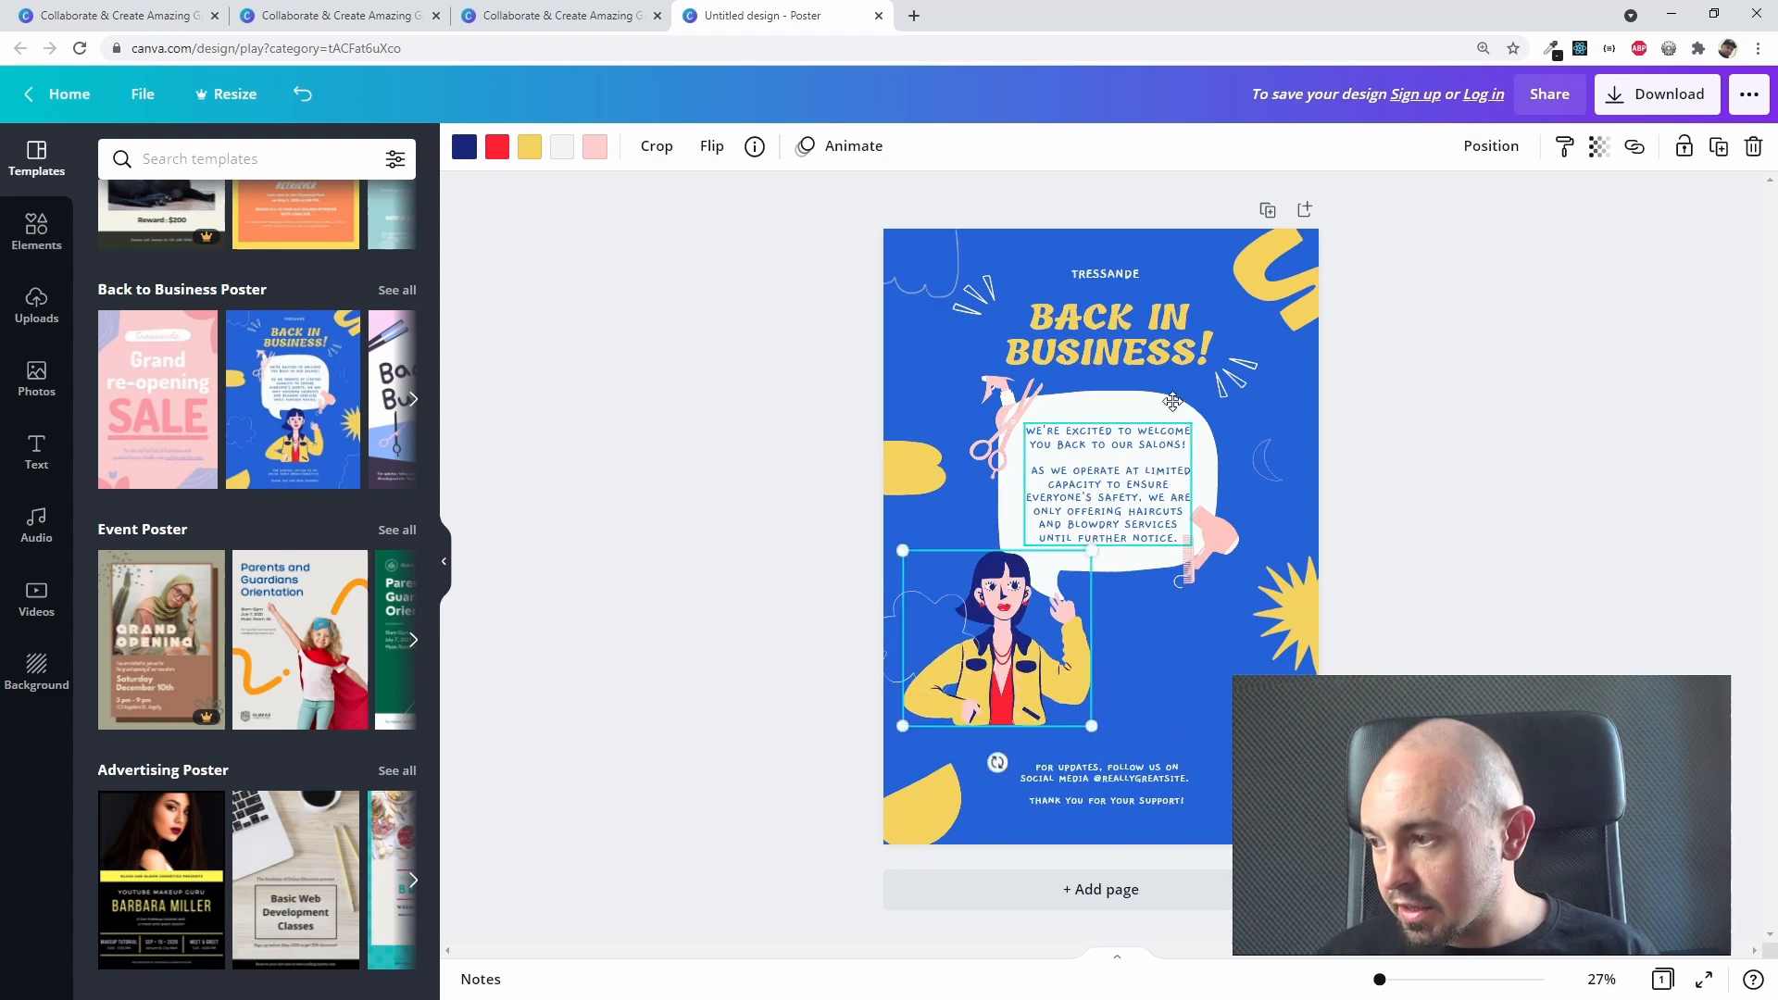